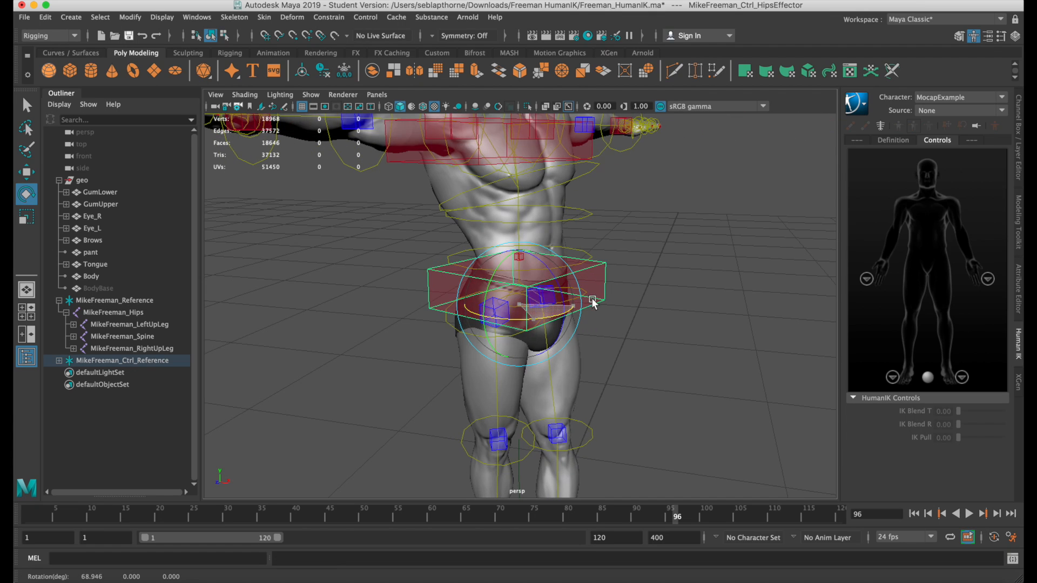
# Twist the hips back and forth to check whether the underwear follows.
pyautogui.moveTo(593, 303); pyautogui.dragTo(468, 315)
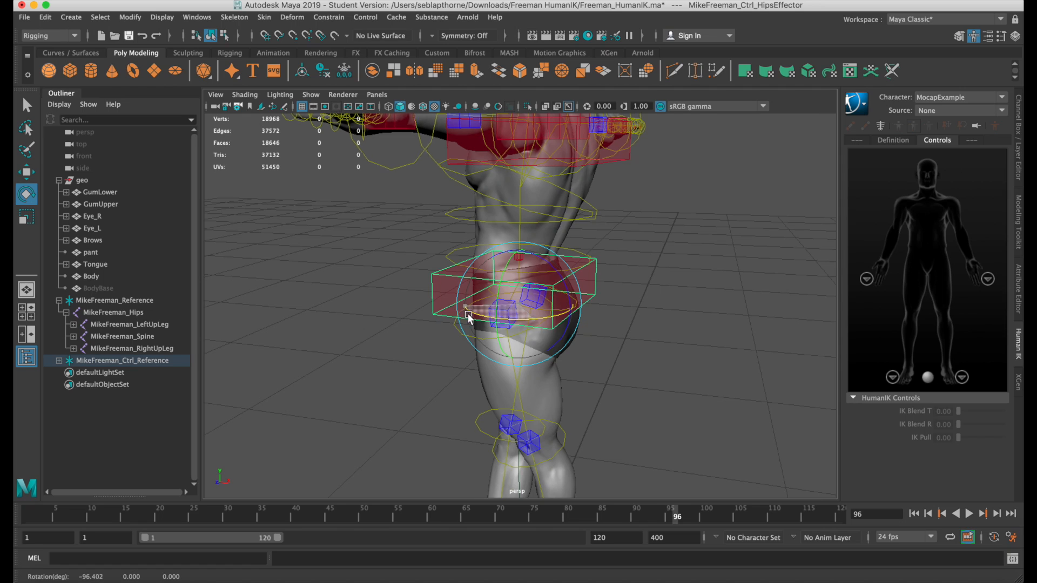
pyautogui.moveTo(466, 315); pyautogui.dragTo(595, 286)
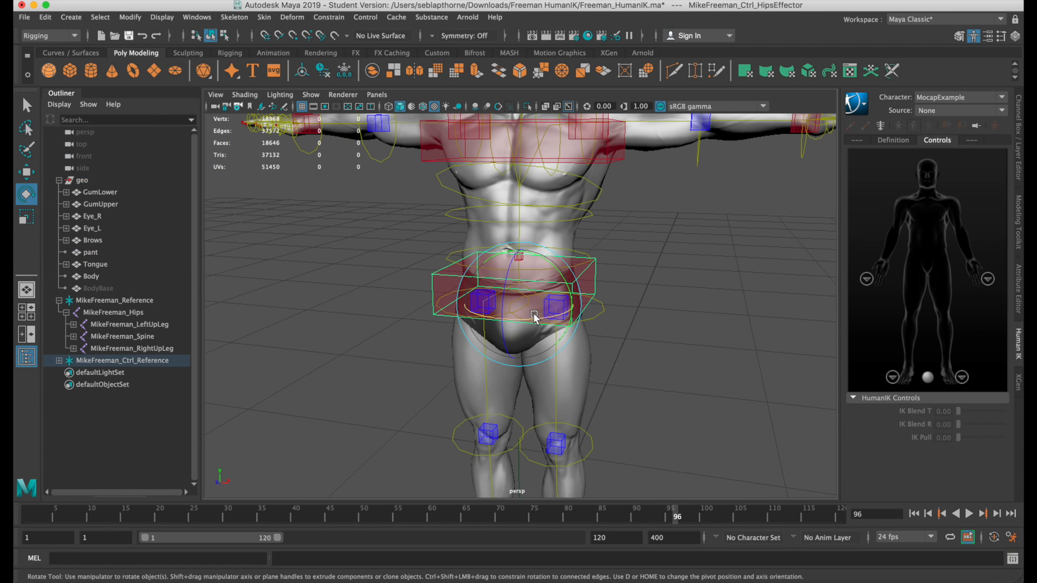
pyautogui.moveTo(535, 316); pyautogui.dragTo(610, 368)
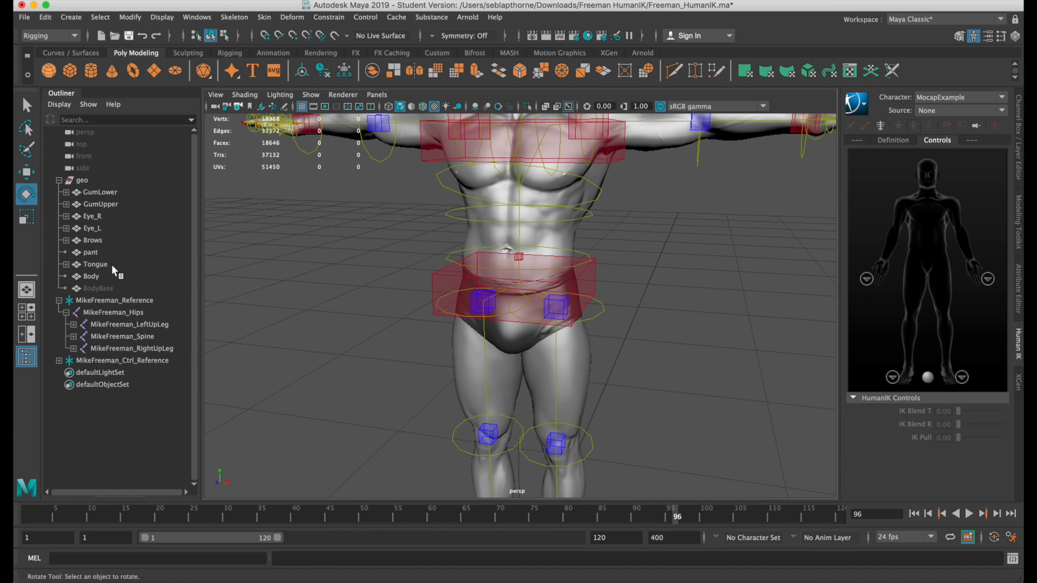
# Attach the pant mesh to the Body mesh with a Deform > Wrap deformer.
pyautogui.click(90, 253)
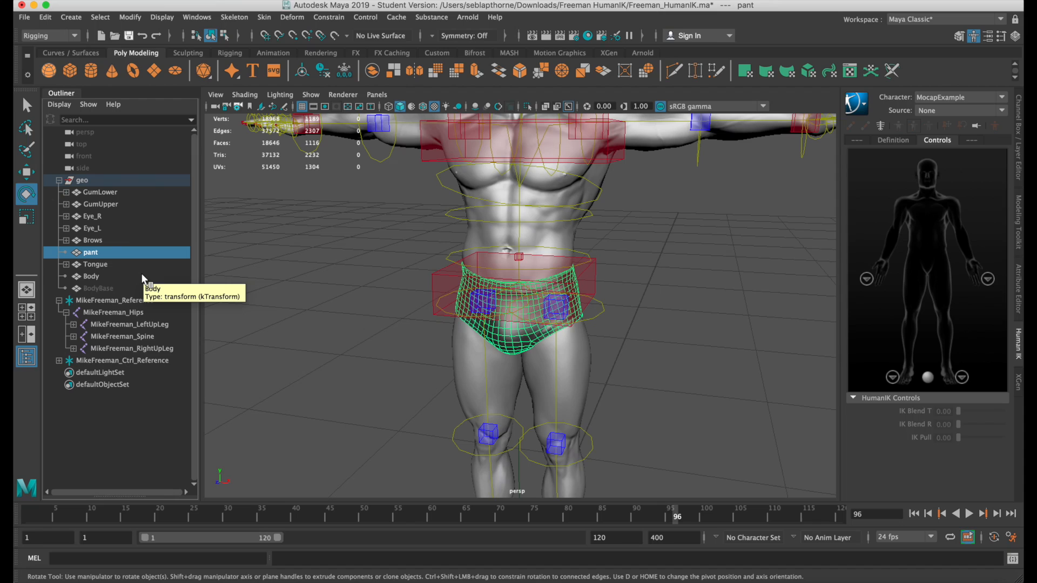
pyautogui.moveTo(130, 268)
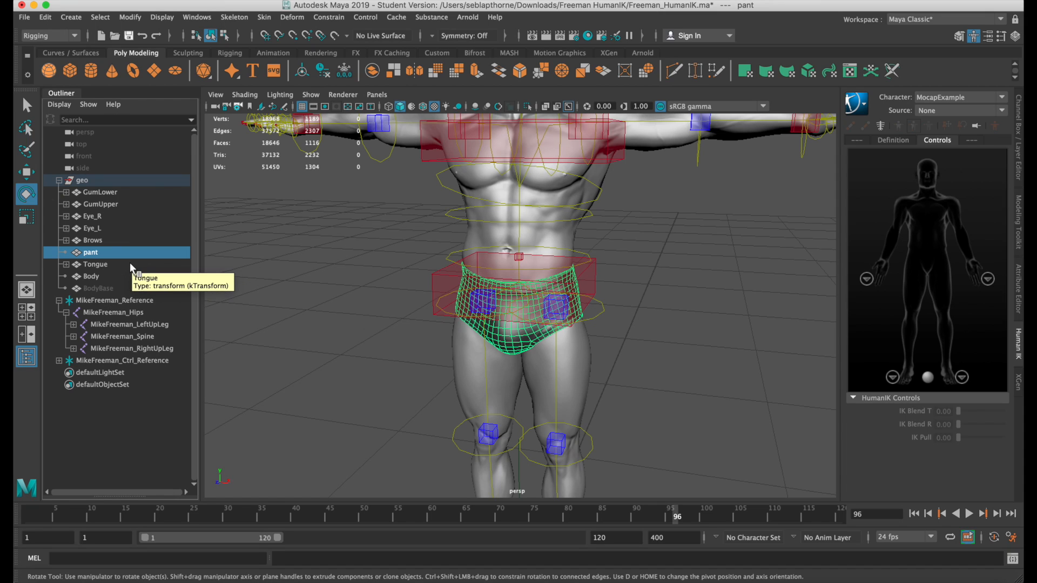
pyautogui.click(91, 276)
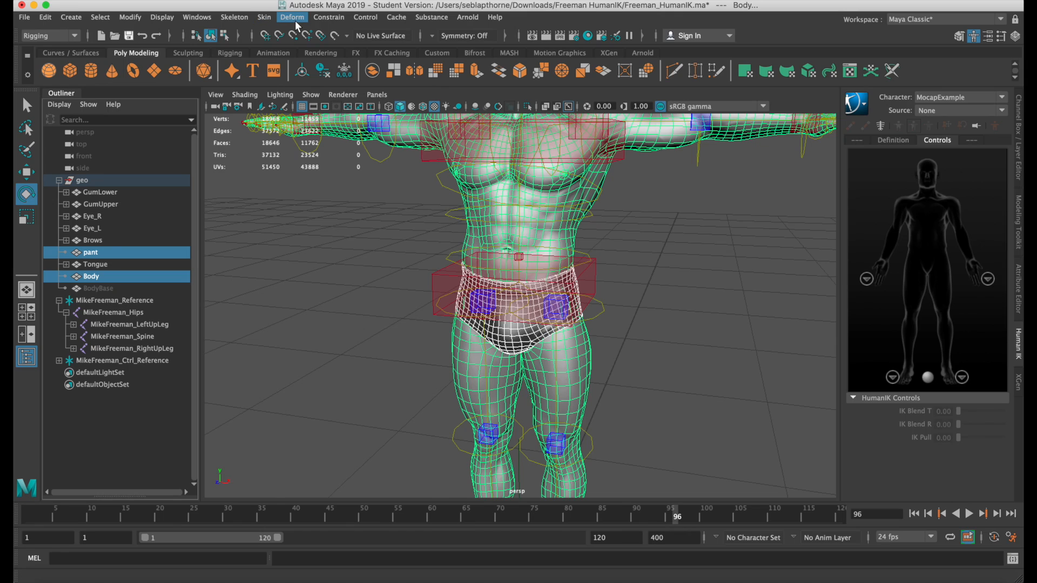
pyautogui.click(292, 17)
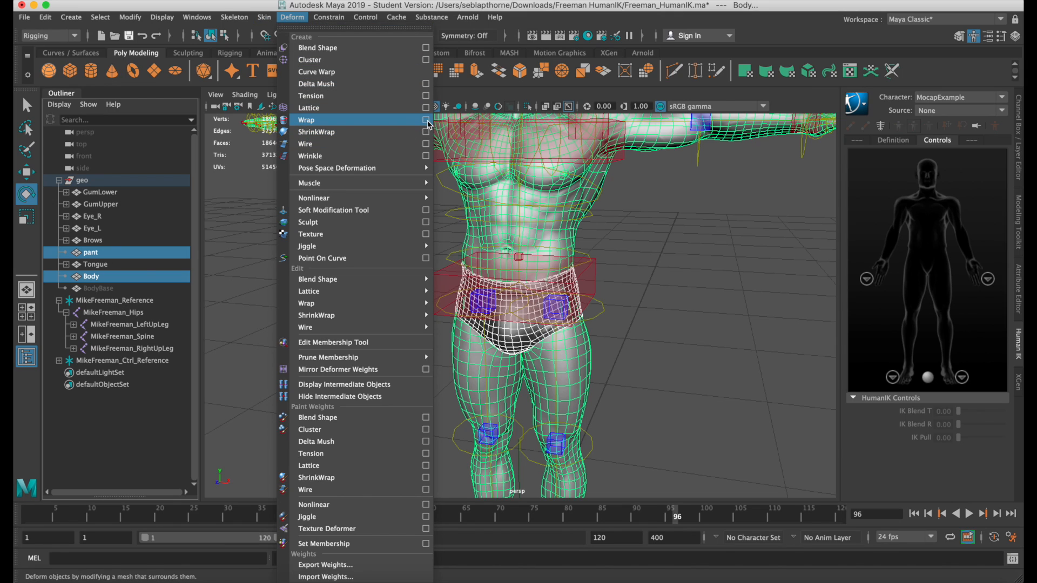
pyautogui.click(427, 120)
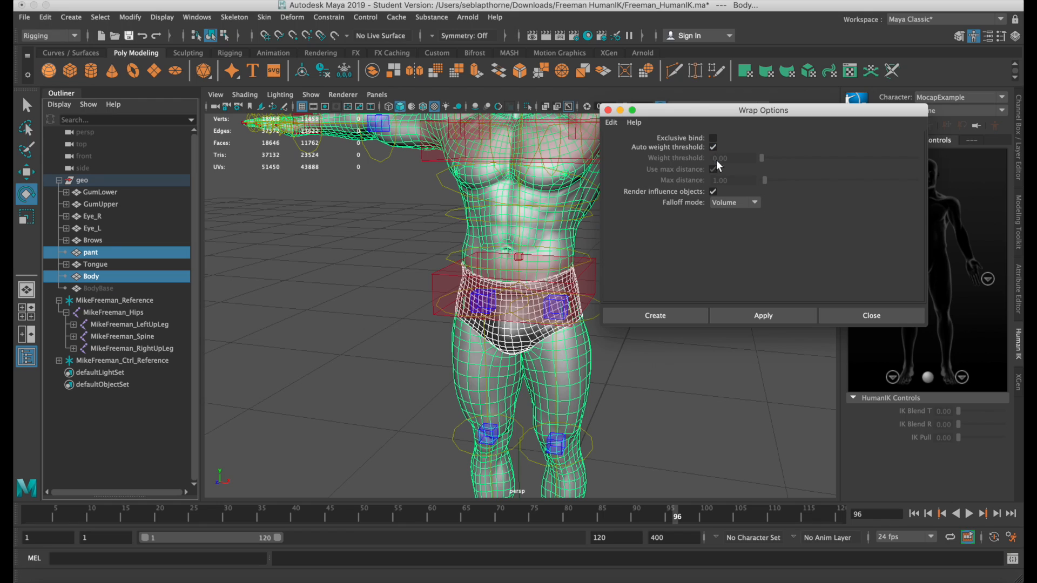
pyautogui.moveTo(736, 196)
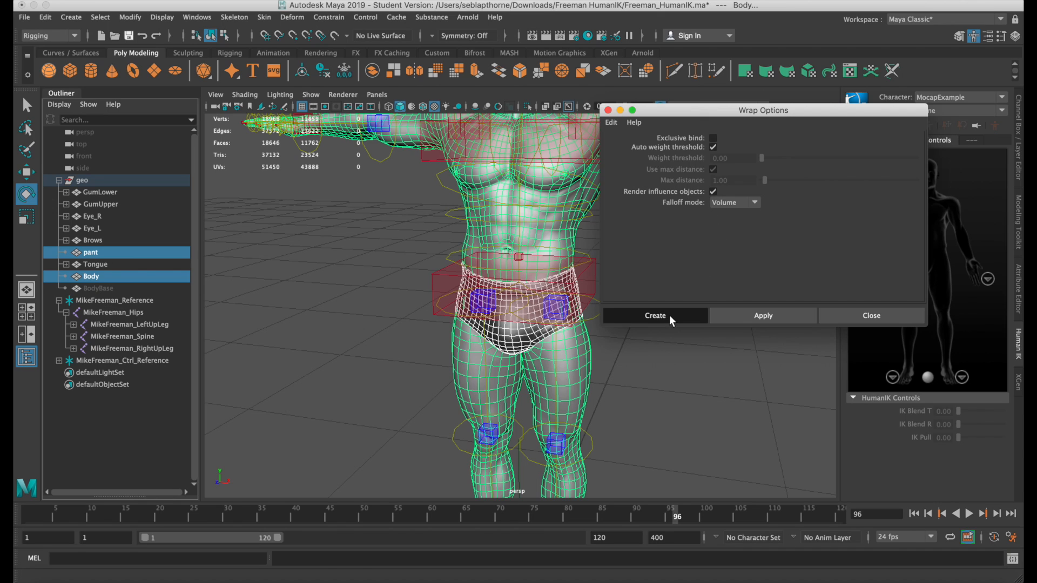
pyautogui.click(654, 315)
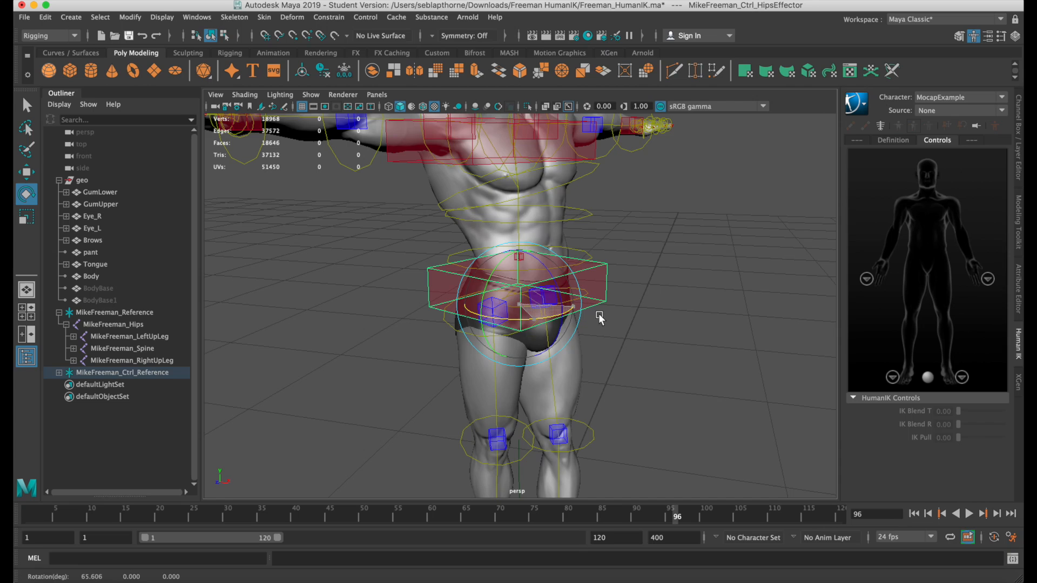
# Twist the hips effector repeatedly to confirm the wrapped underwear moves with the body.
pyautogui.moveTo(598, 315); pyautogui.dragTo(555, 324)
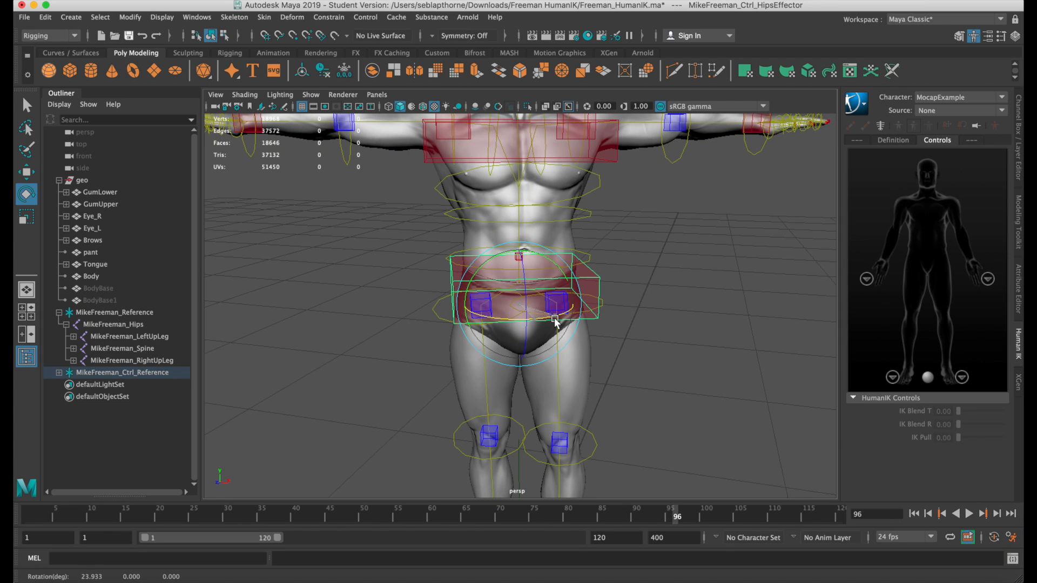
pyautogui.moveTo(554, 323); pyautogui.dragTo(506, 329)
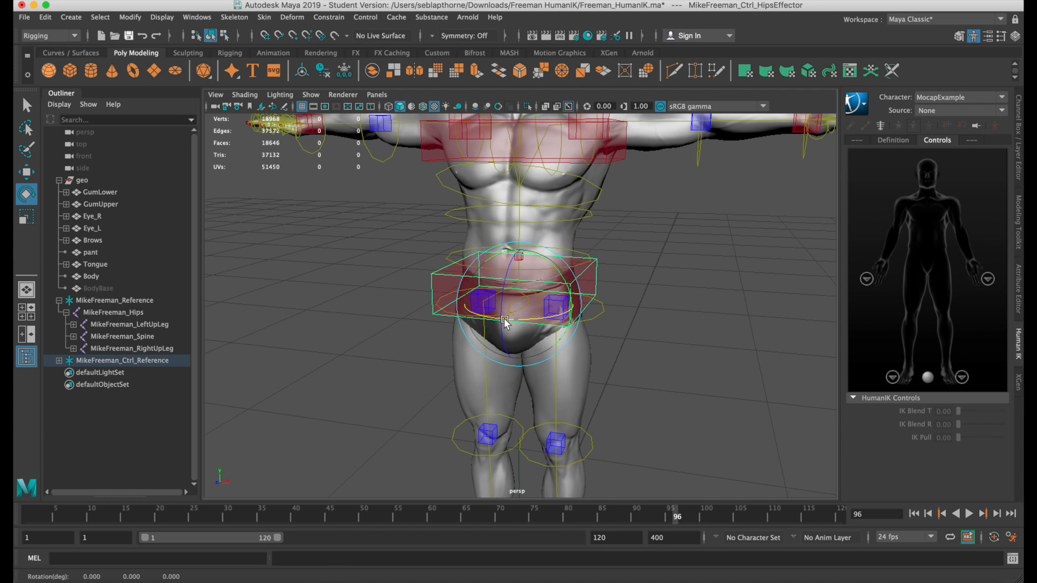
pyautogui.moveTo(503, 323); pyautogui.dragTo(247, 240)
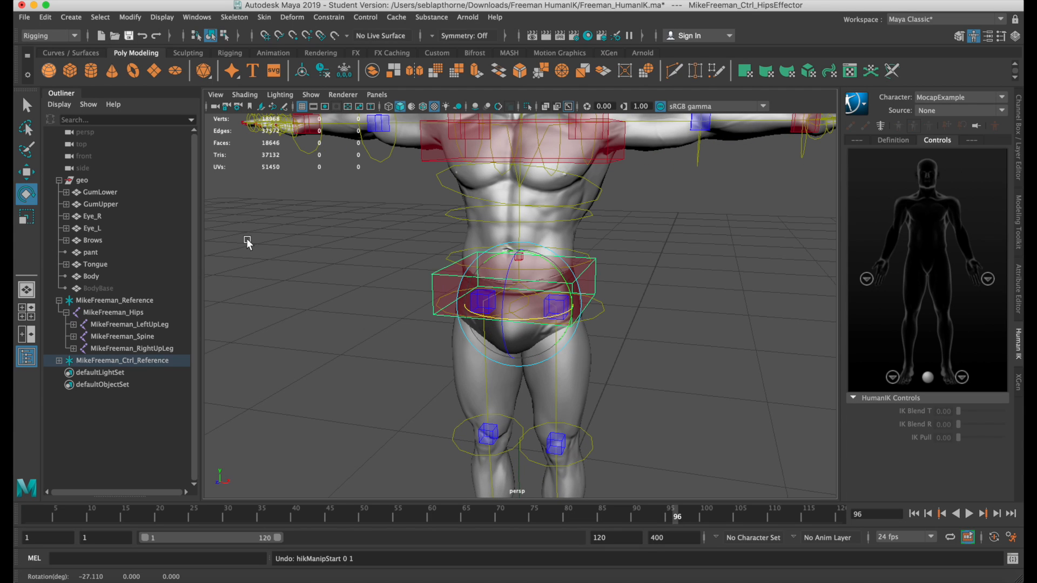
# Bind the pant mesh as skin to the MikeFreeman_Hips joint.
pyautogui.click(89, 253)
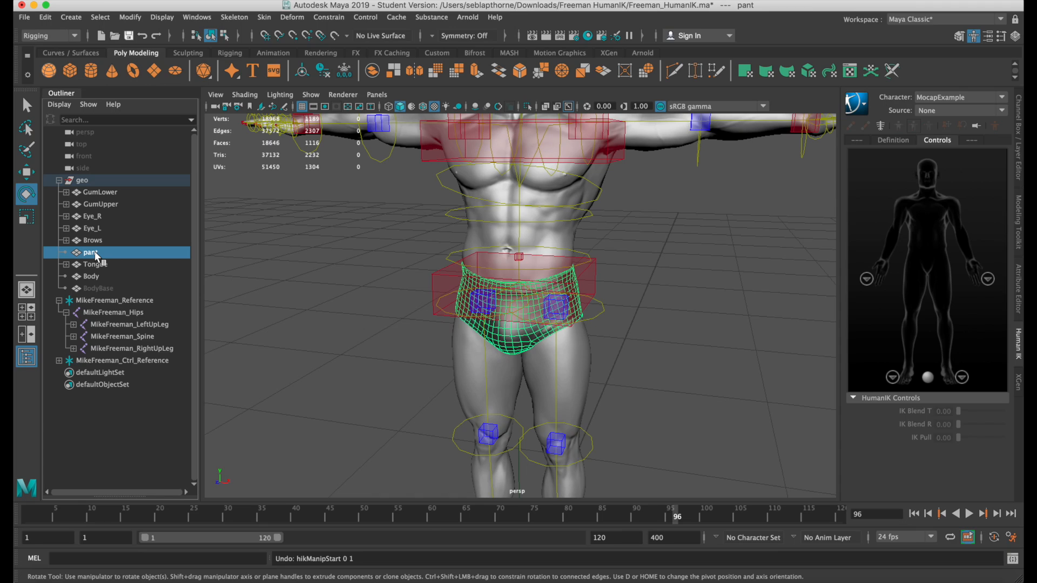
pyautogui.click(116, 312)
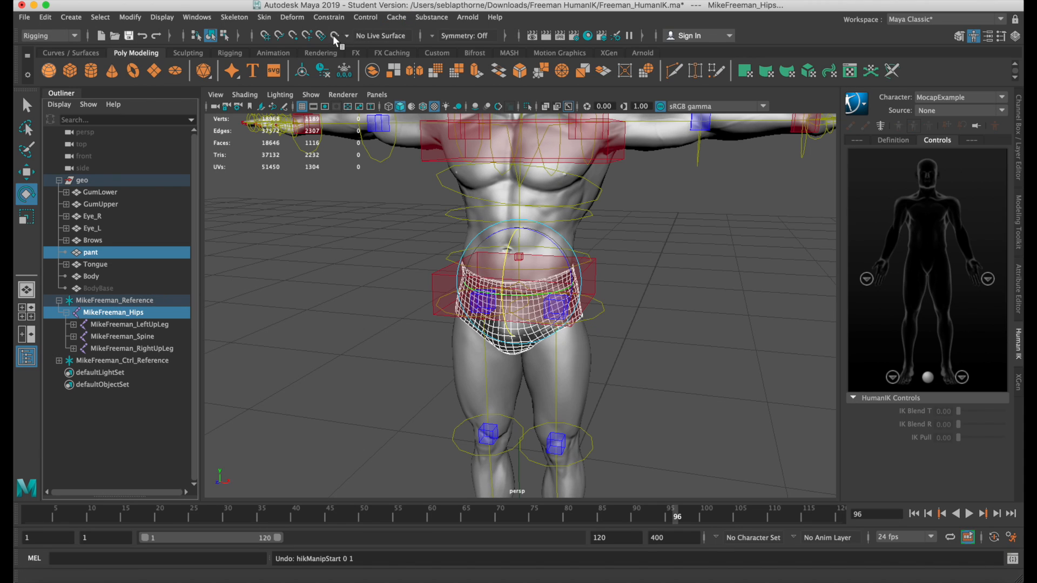
pyautogui.click(263, 17)
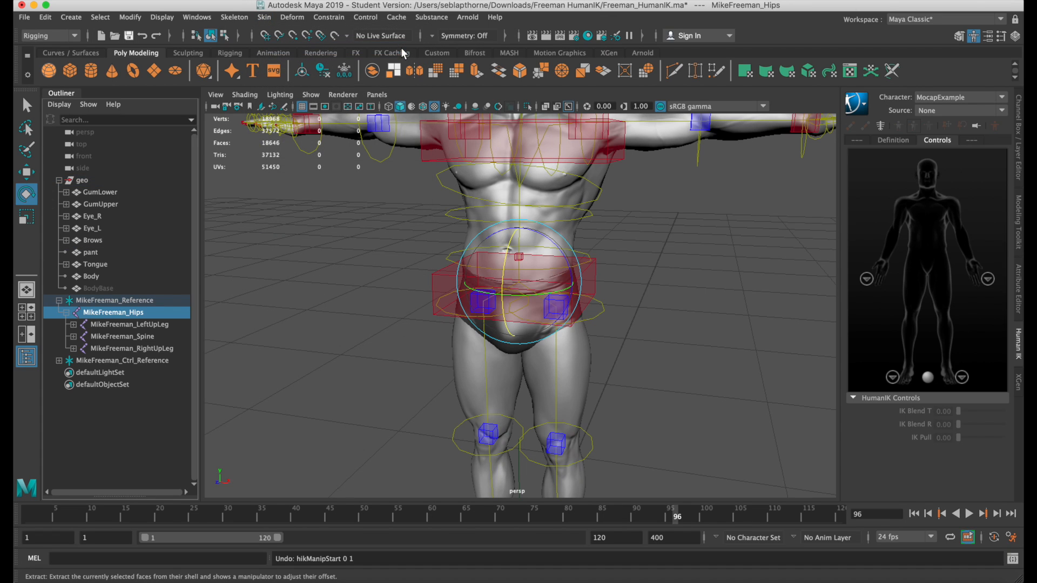
pyautogui.moveTo(589, 289)
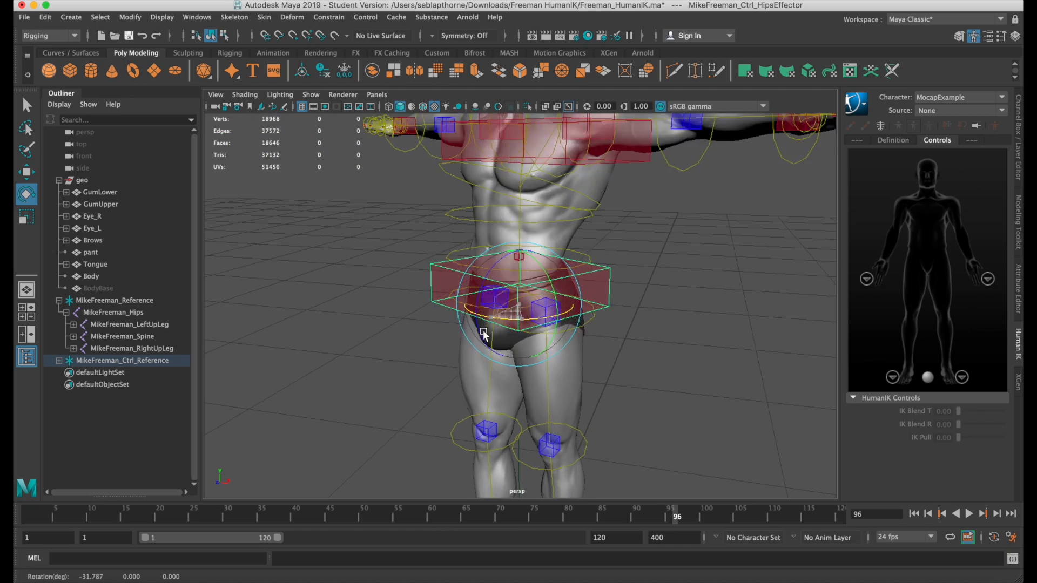
pyautogui.moveTo(484, 333); pyautogui.dragTo(629, 367)
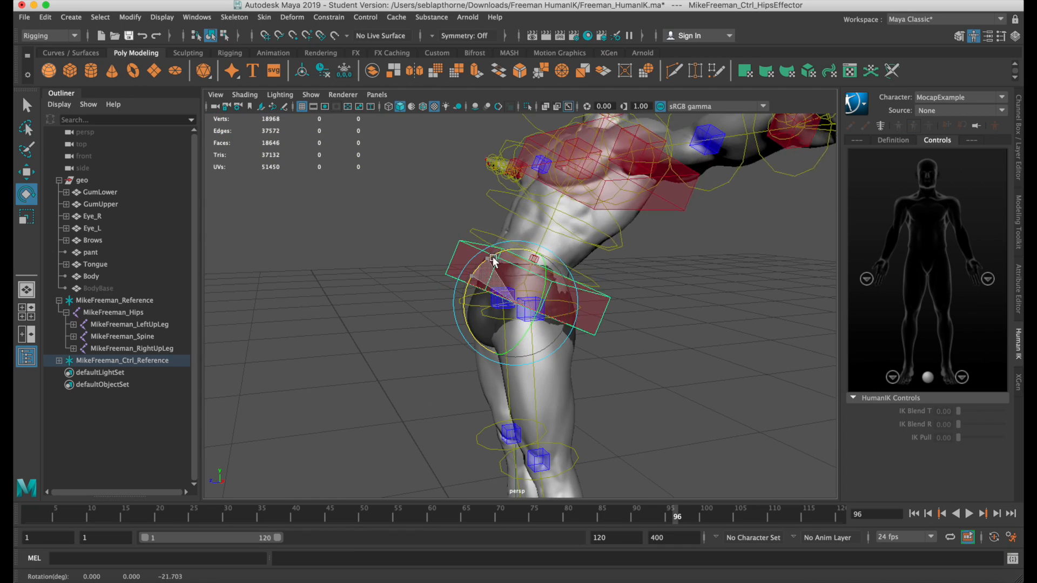
pyautogui.moveTo(492, 258); pyautogui.dragTo(430, 321)
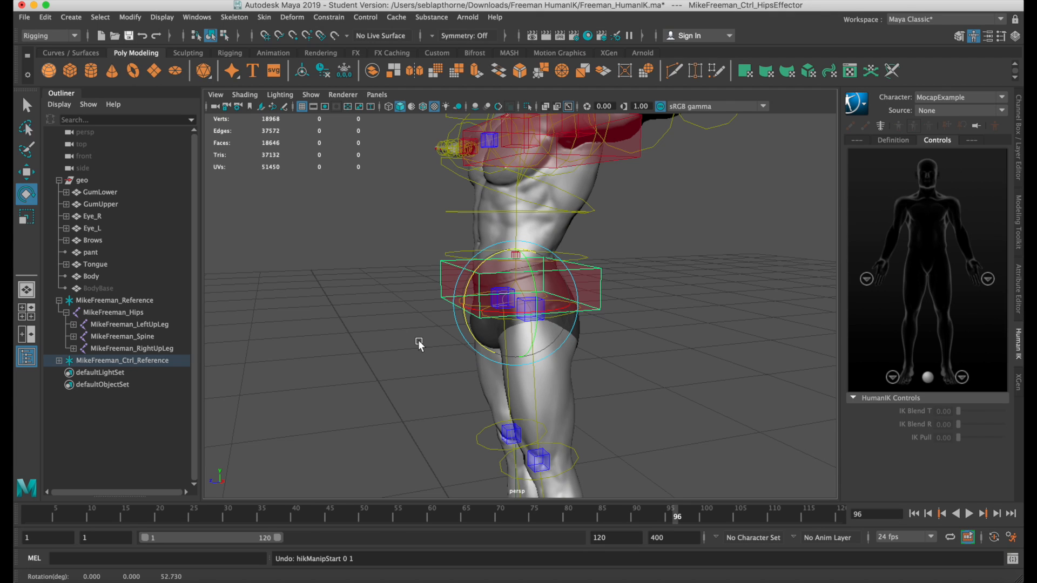
pyautogui.moveTo(440, 350)
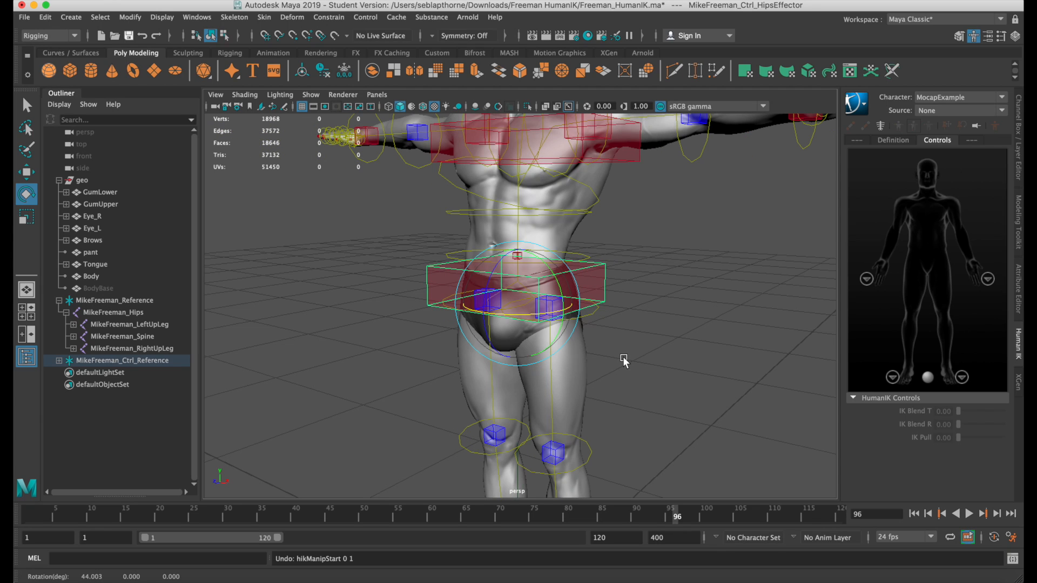
pyautogui.moveTo(623, 361); pyautogui.dragTo(666, 372)
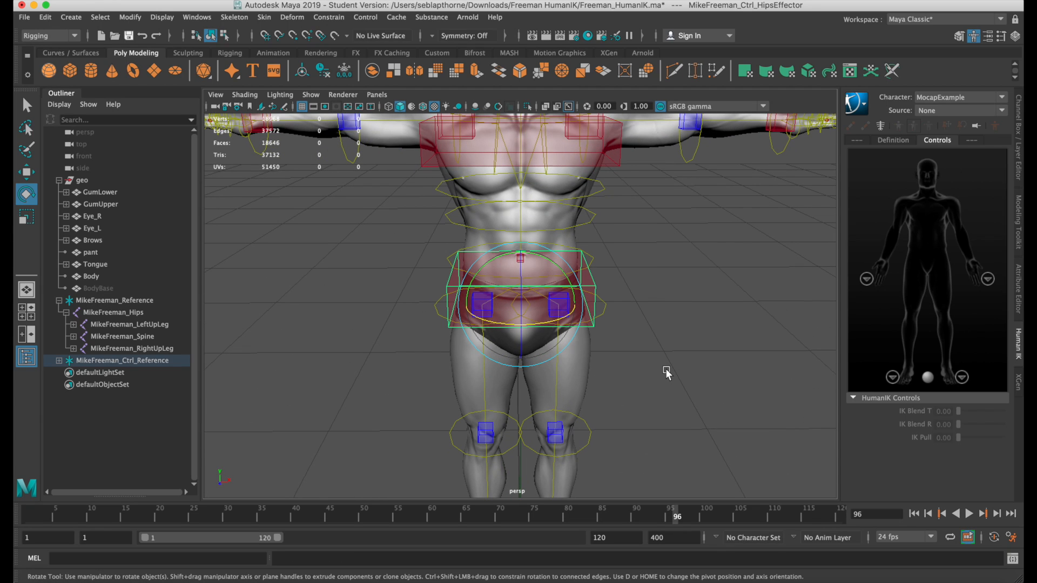